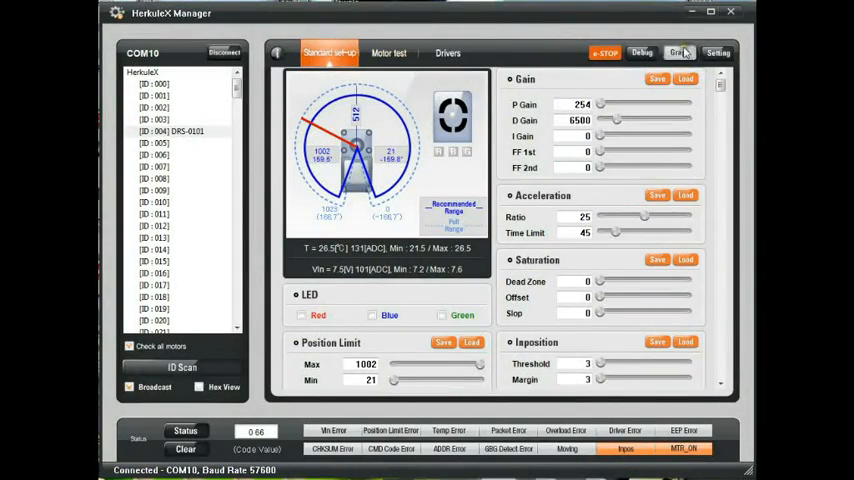
# Check the position graph window, then set the servo's I Gain to 2650.
pyautogui.click(676, 53)
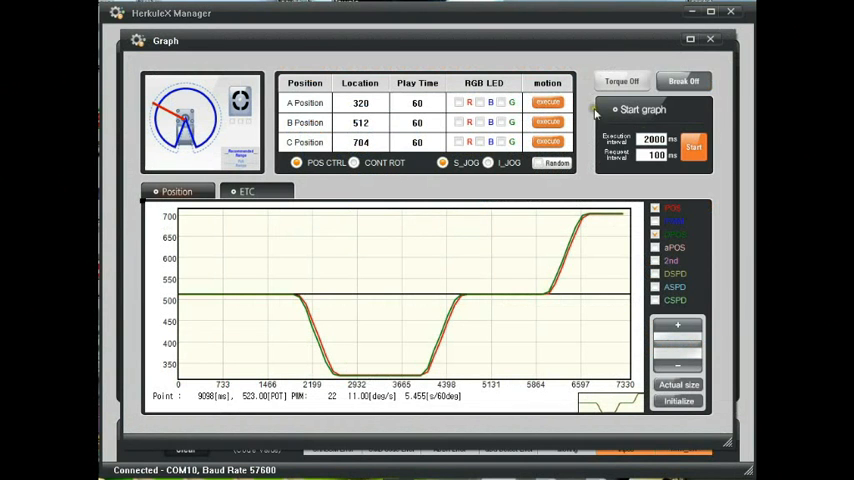
pyautogui.click(694, 147)
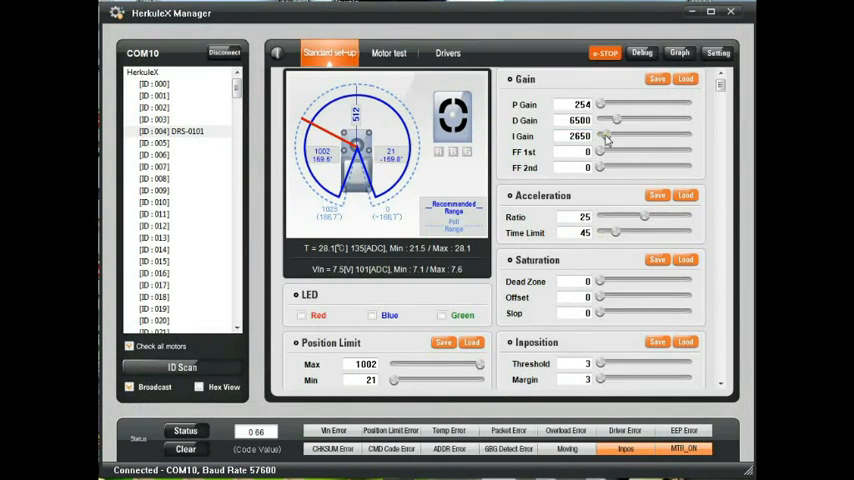
# Record a POS/CPOS position trace in the Graph window with I Gain 2650.
pyautogui.click(678, 53)
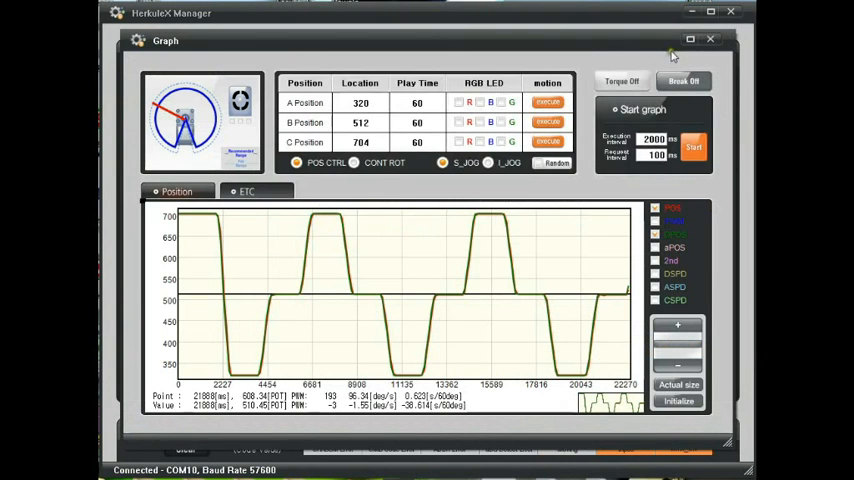
pyautogui.click(693, 147)
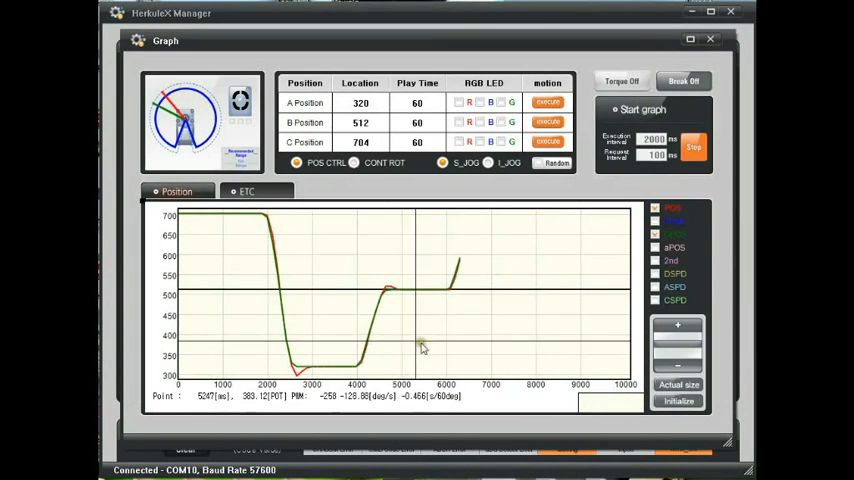
pyautogui.click(693, 147)
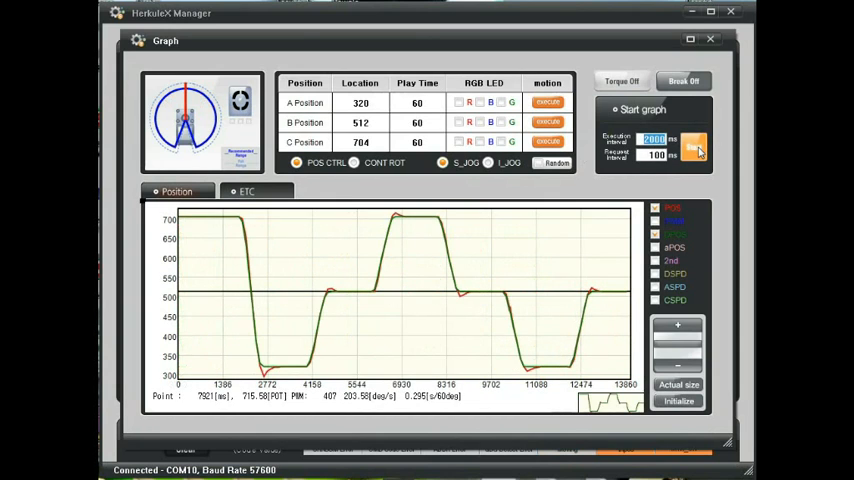
# Stop and clear the previous trace, then start a new position recording.
pyautogui.click(693, 146)
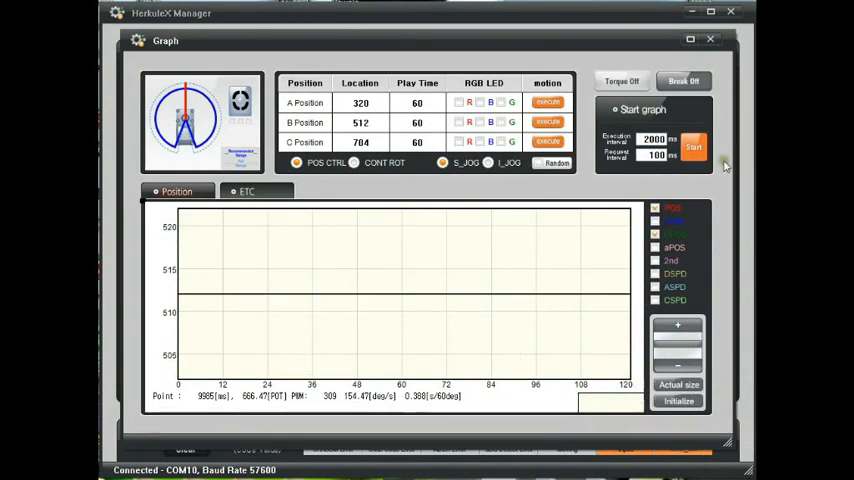
pyautogui.click(693, 147)
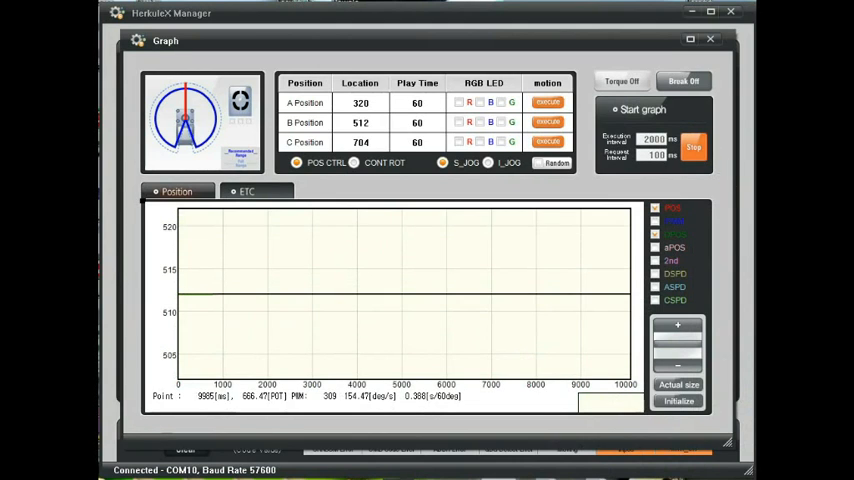